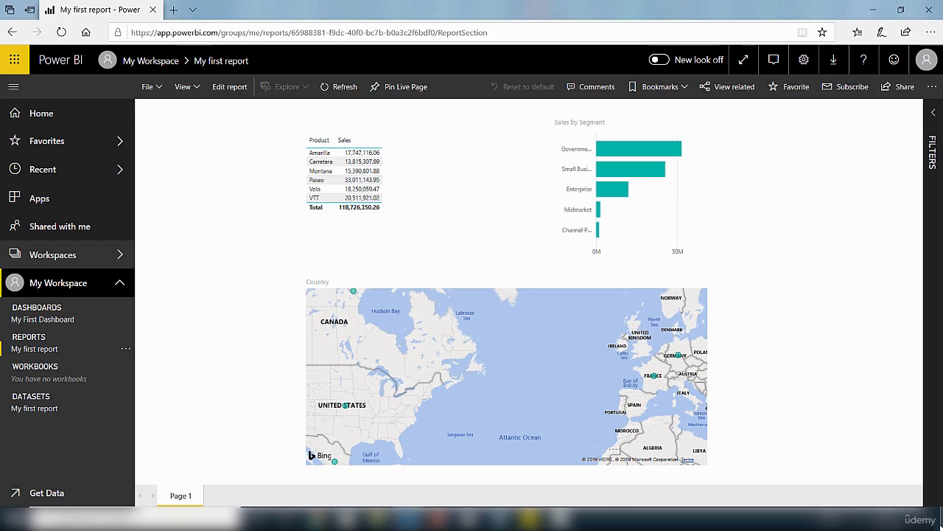
mouse_move(936, 430)
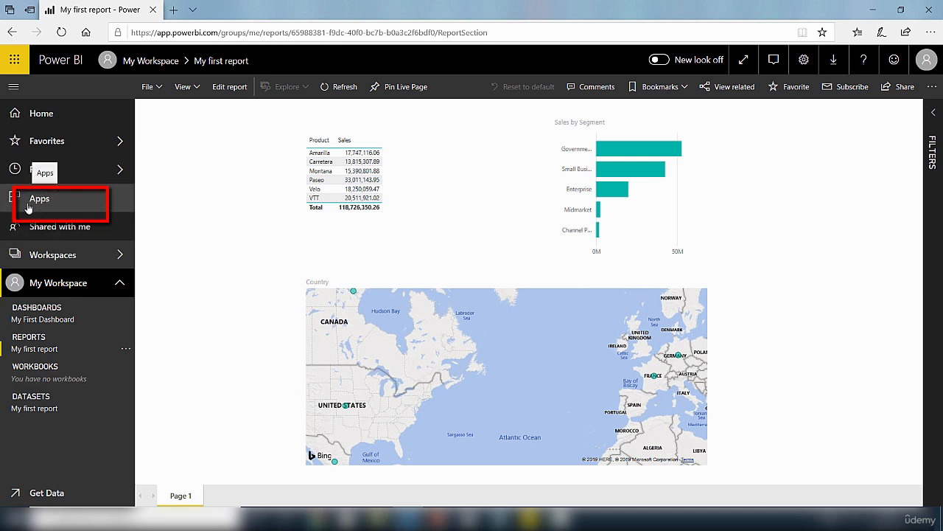
mouse_move(45, 205)
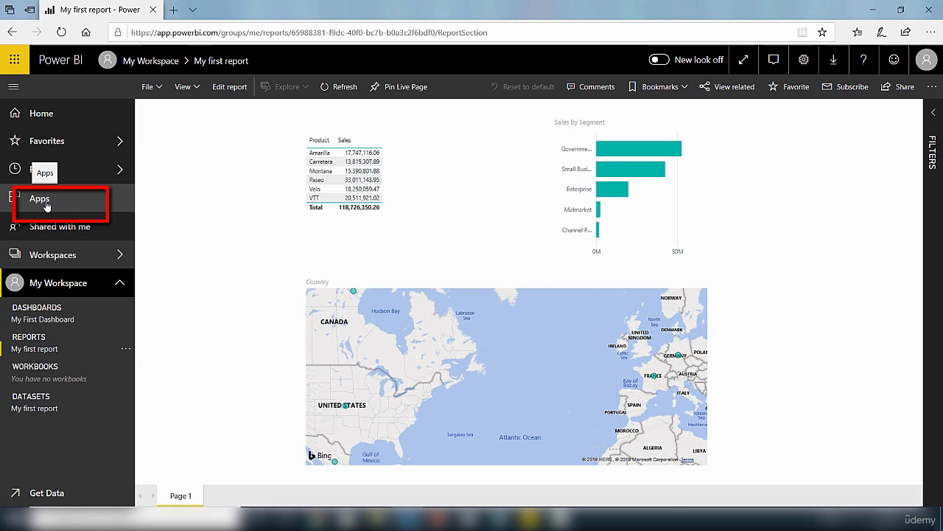
Step: Open the Apps page from the left navigation pane
left_click(39, 198)
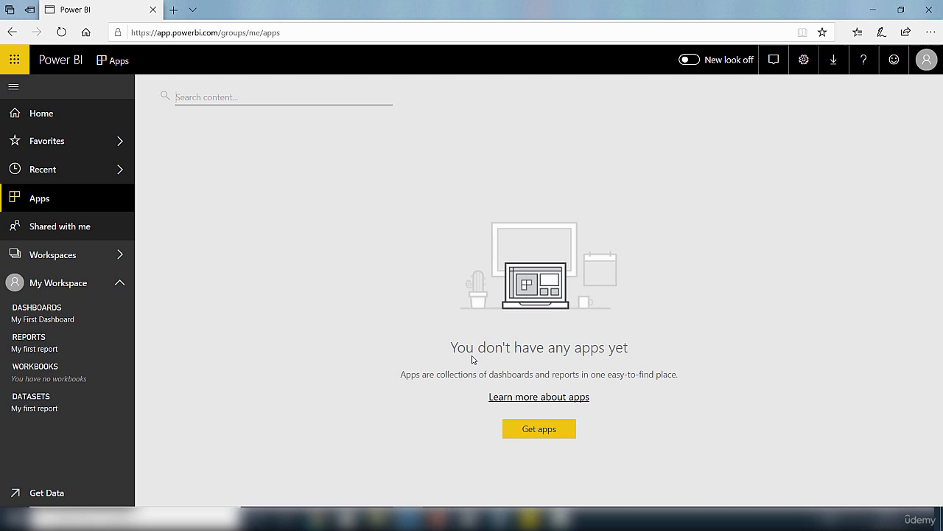
mouse_move(636, 384)
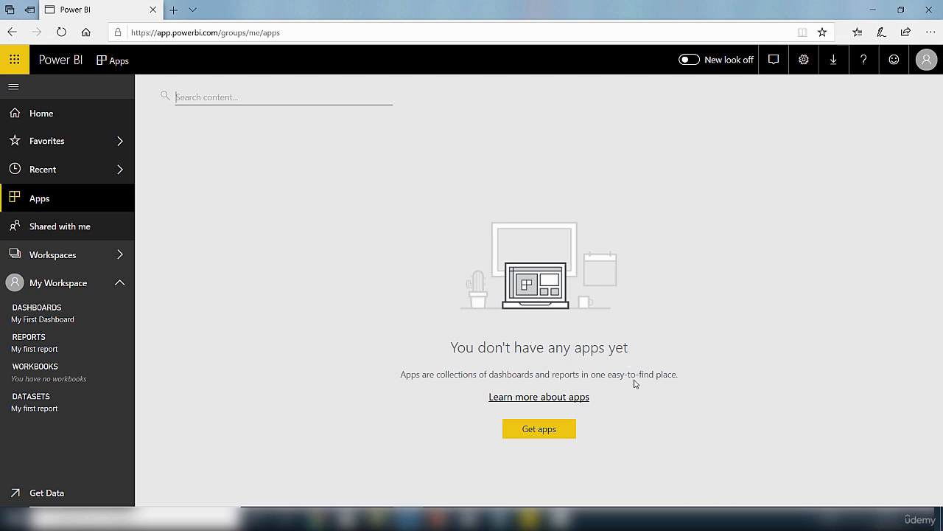
mouse_move(675, 367)
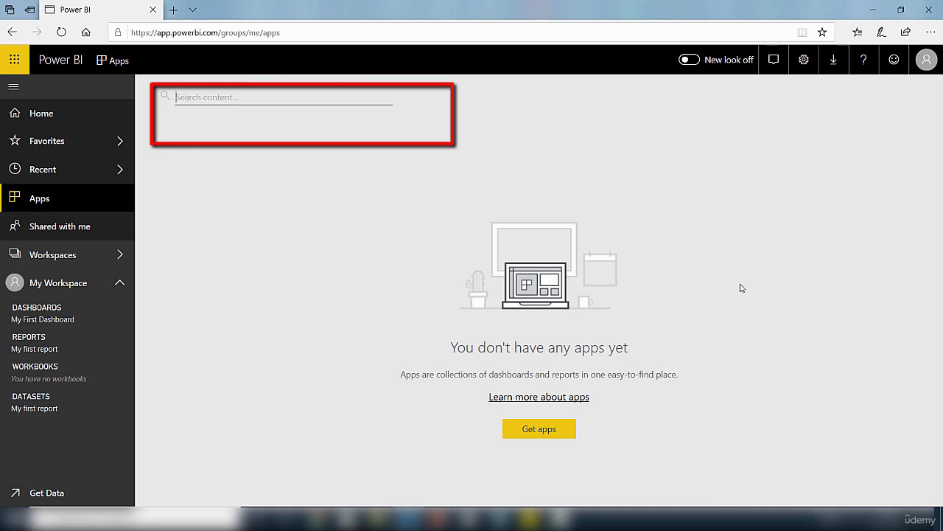
mouse_move(539, 429)
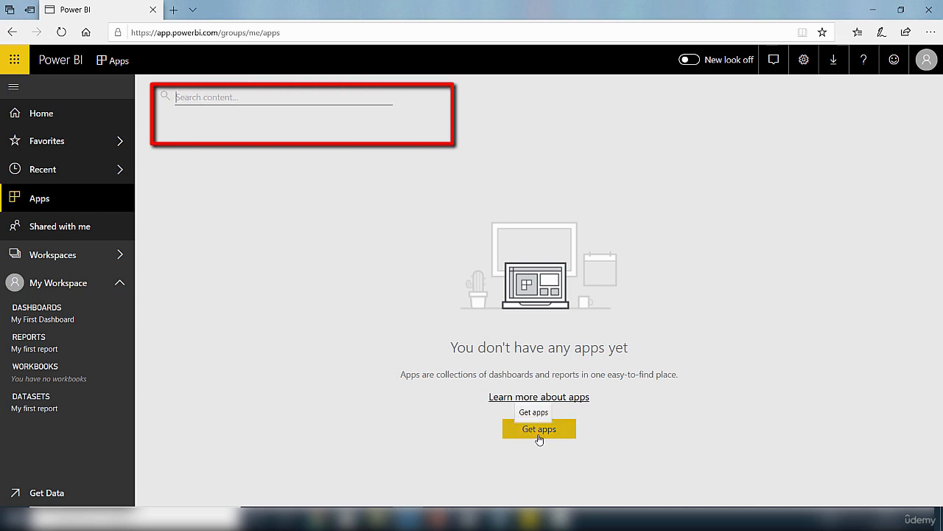
Step: Open the Get Apps window from the empty Apps page's Get apps button
left_click(539, 428)
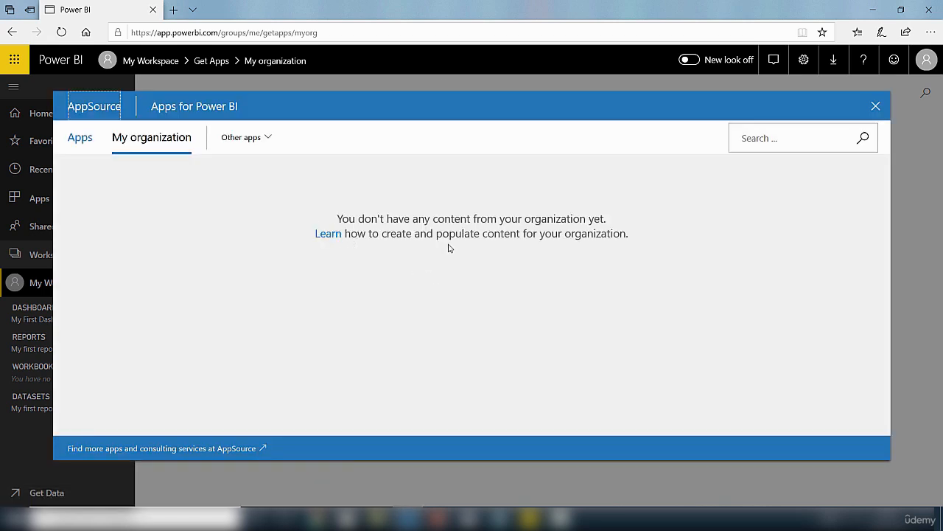
mouse_move(538, 246)
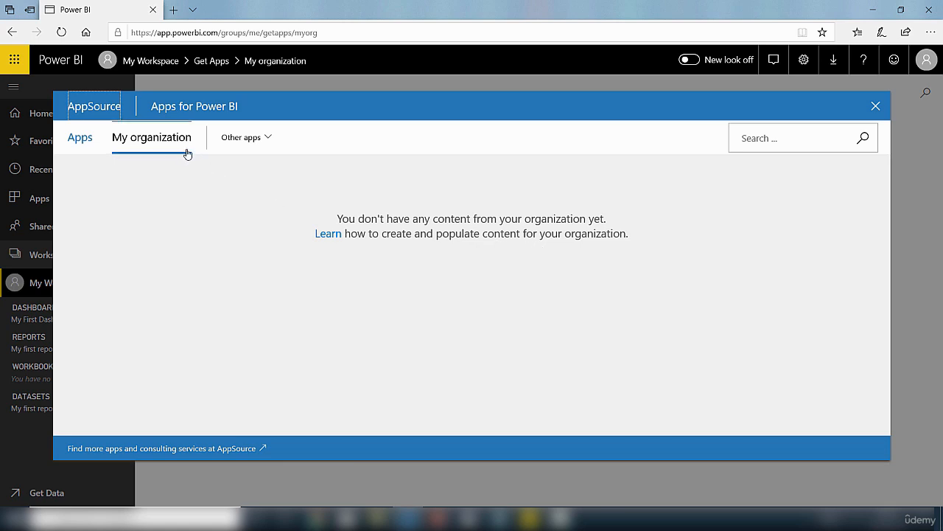
mouse_move(210, 439)
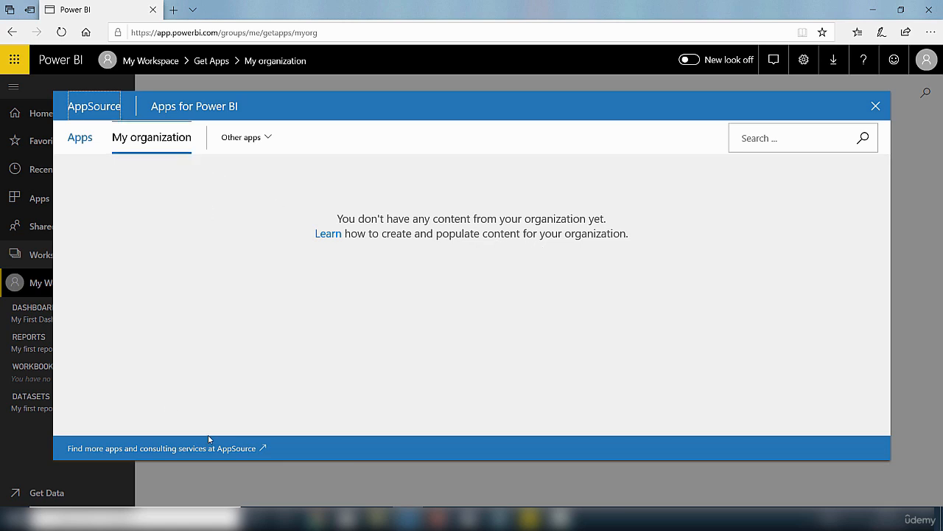
mouse_move(212, 457)
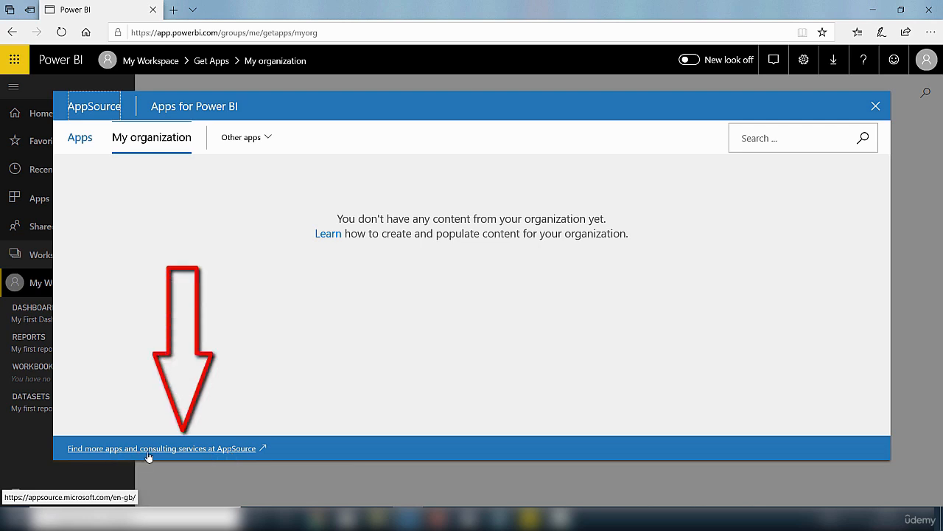
mouse_move(236, 458)
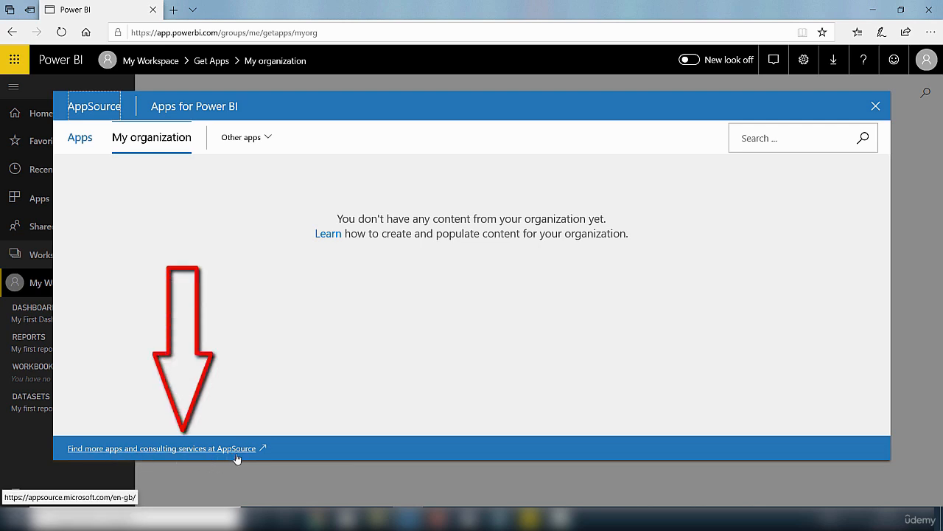
left_click(161, 448)
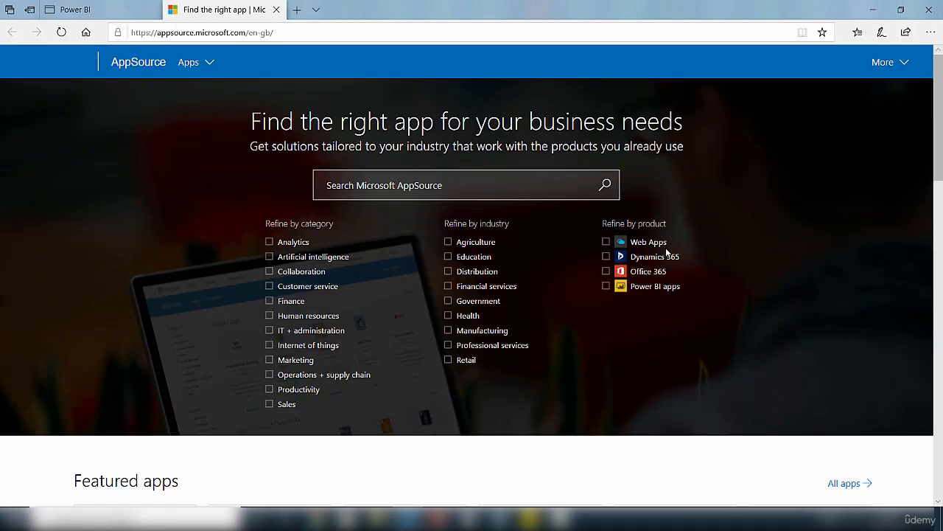
mouse_move(579, 358)
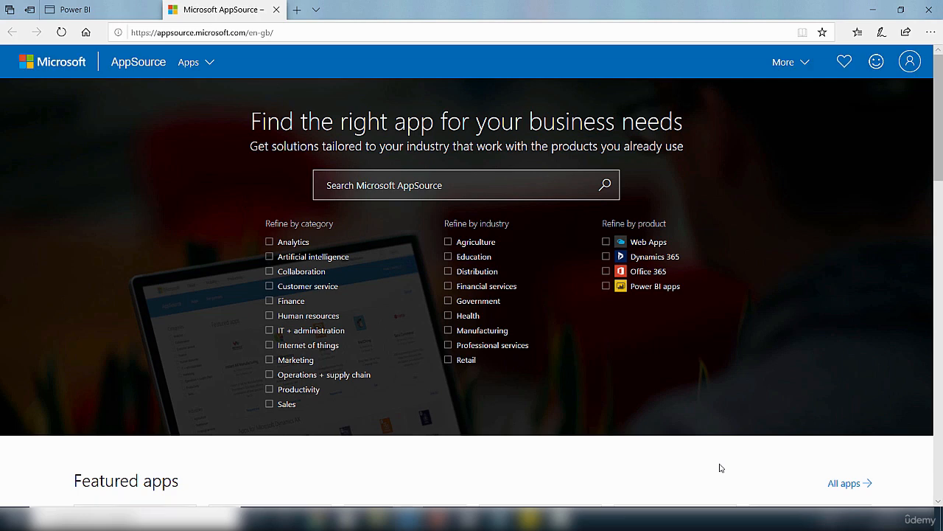
mouse_move(574, 376)
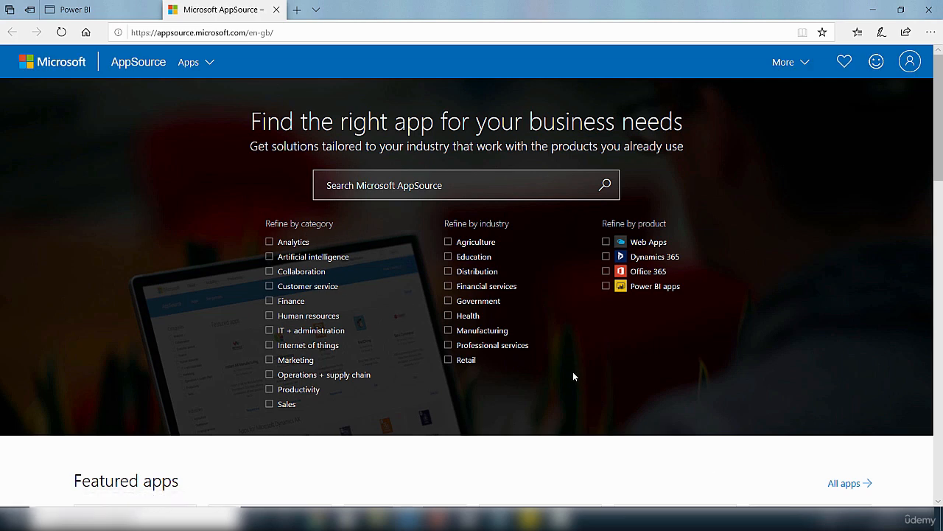
mouse_move(476, 241)
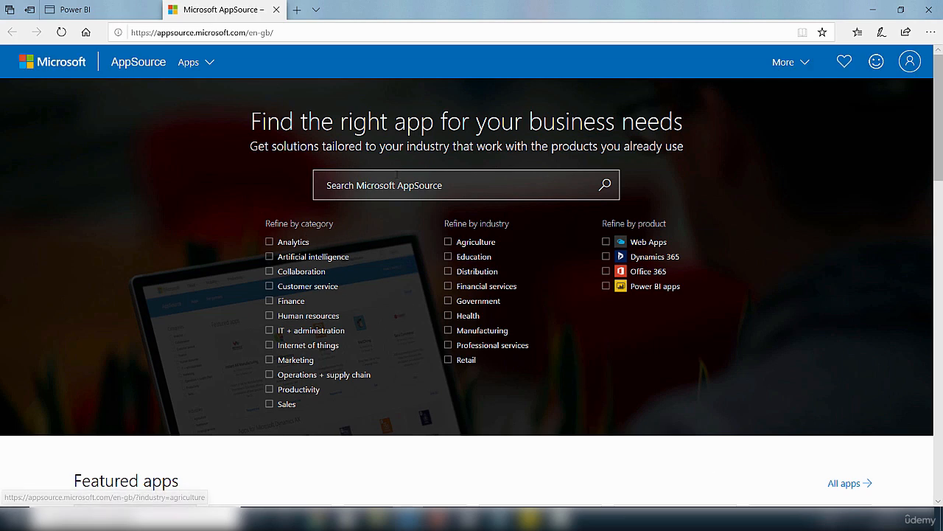
mouse_move(563, 391)
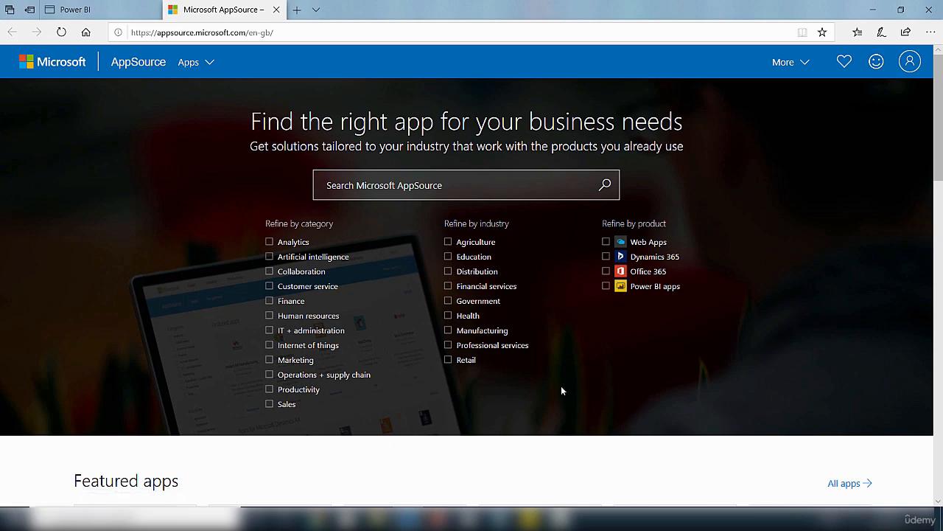
mouse_move(401, 209)
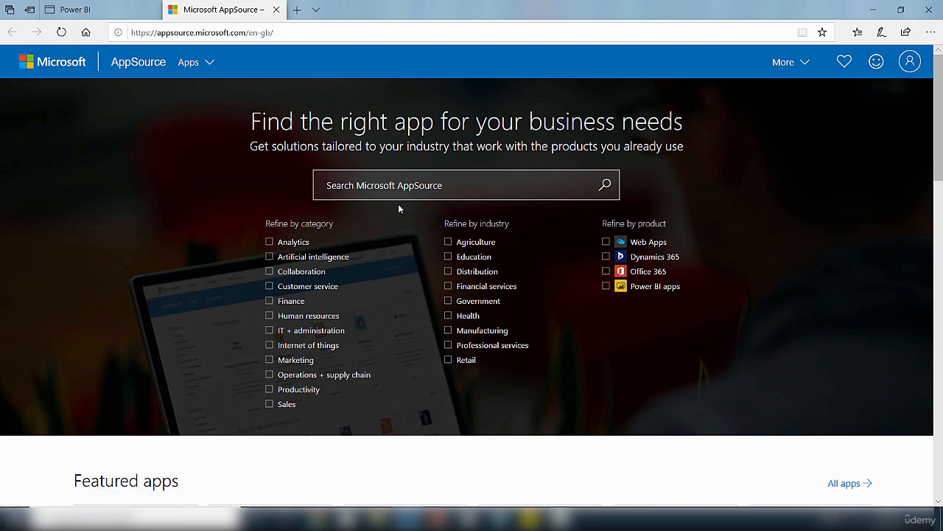
mouse_move(476, 241)
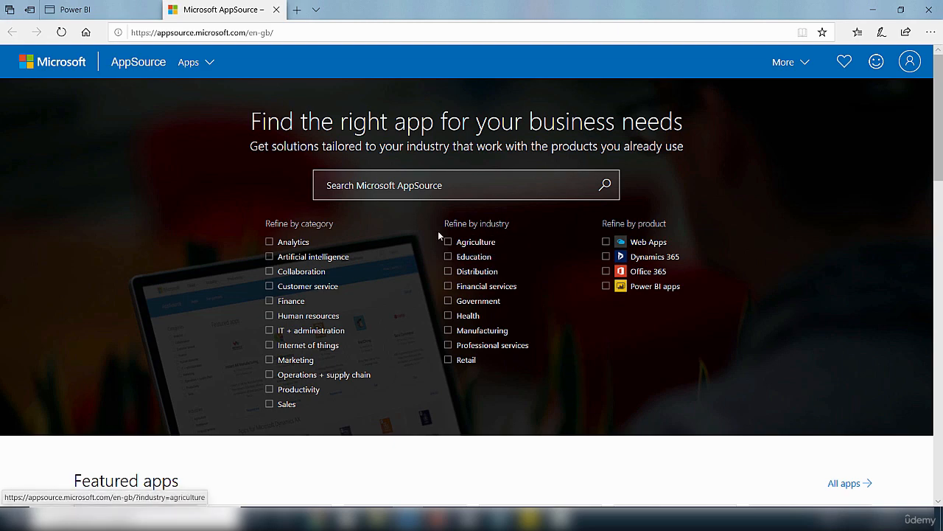
Step: Scroll through AppSource's Featured apps down to Jira Cloud for Outlook (Official)
scroll("down", 3)
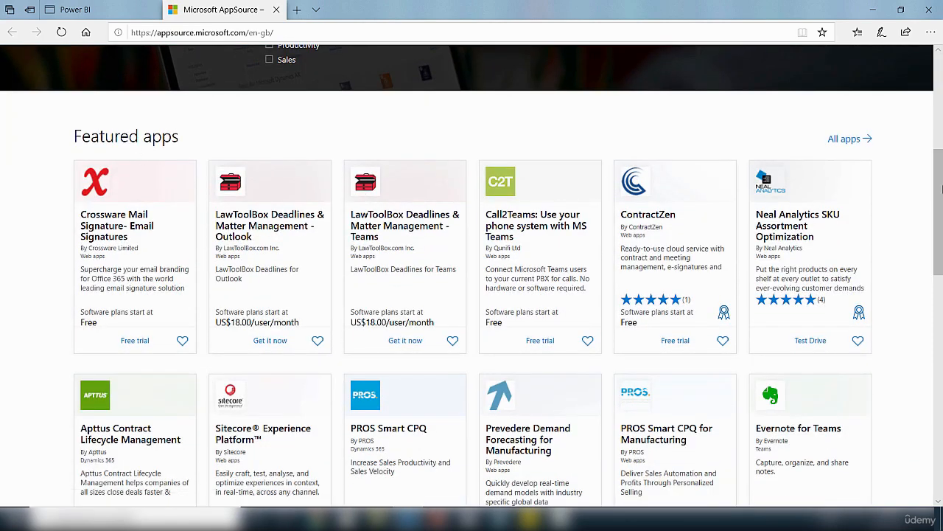
scroll("down", 3)
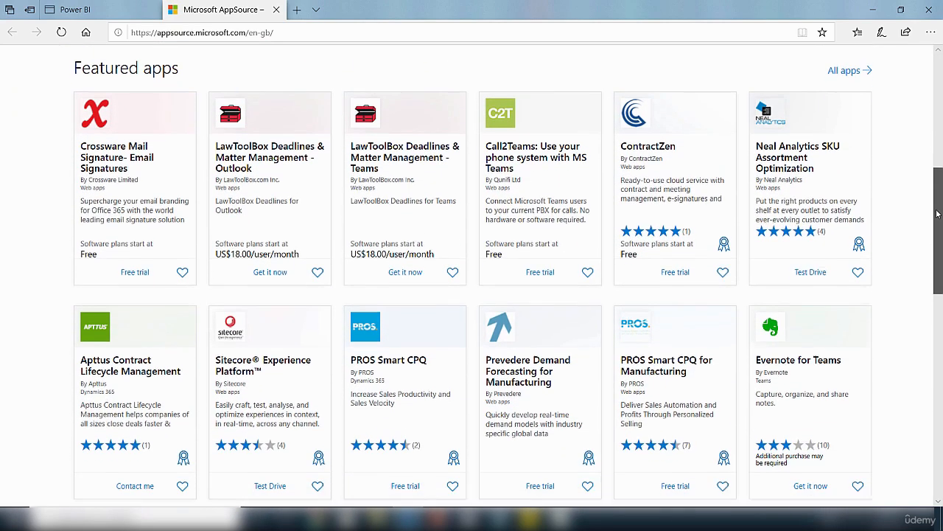
scroll("down", 3)
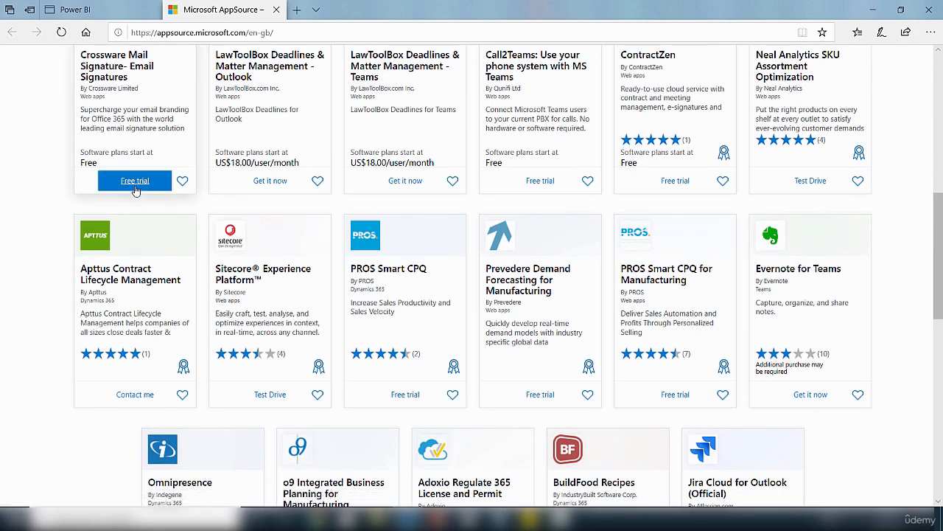
mouse_move(278, 193)
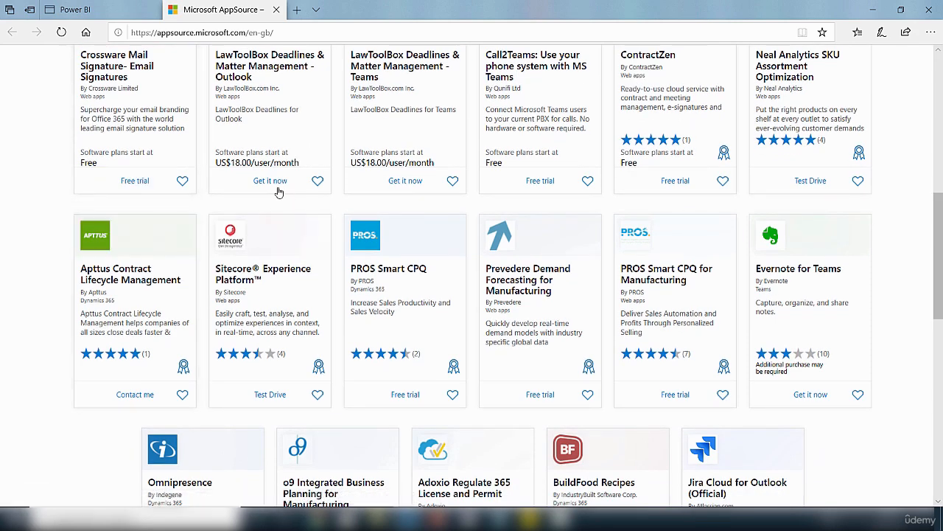
mouse_move(270, 181)
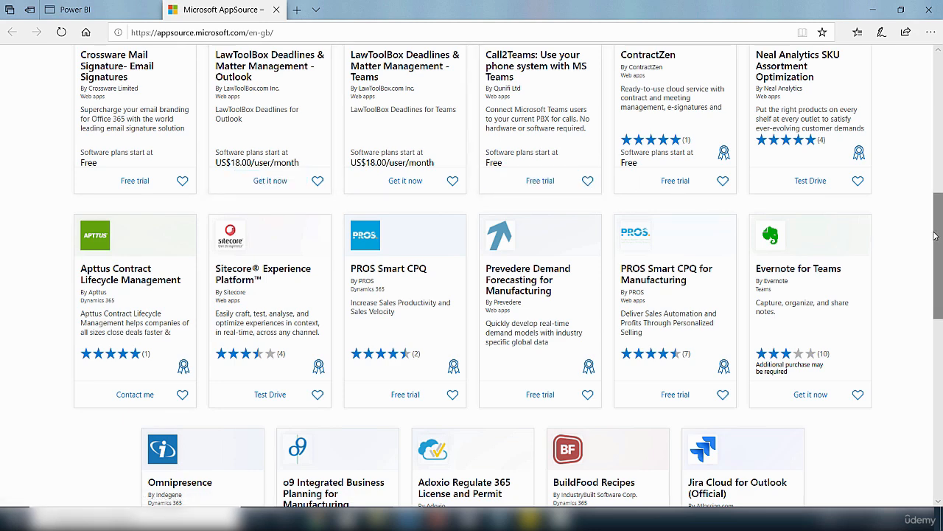
scroll("down", 3)
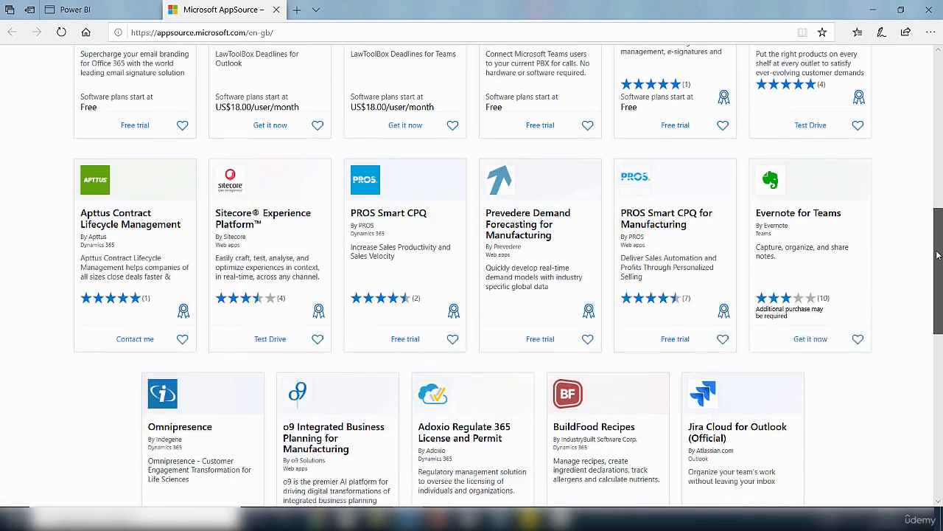
scroll("down", 3)
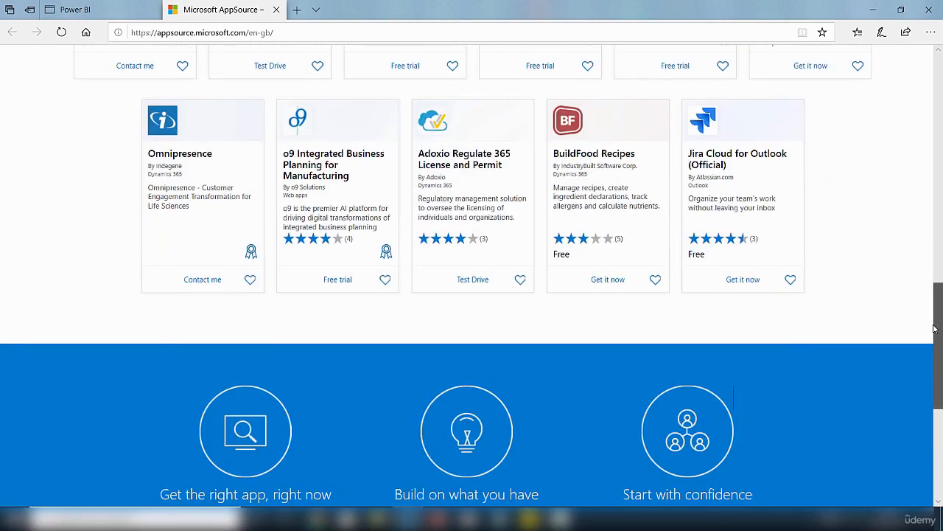
scroll("up", 3)
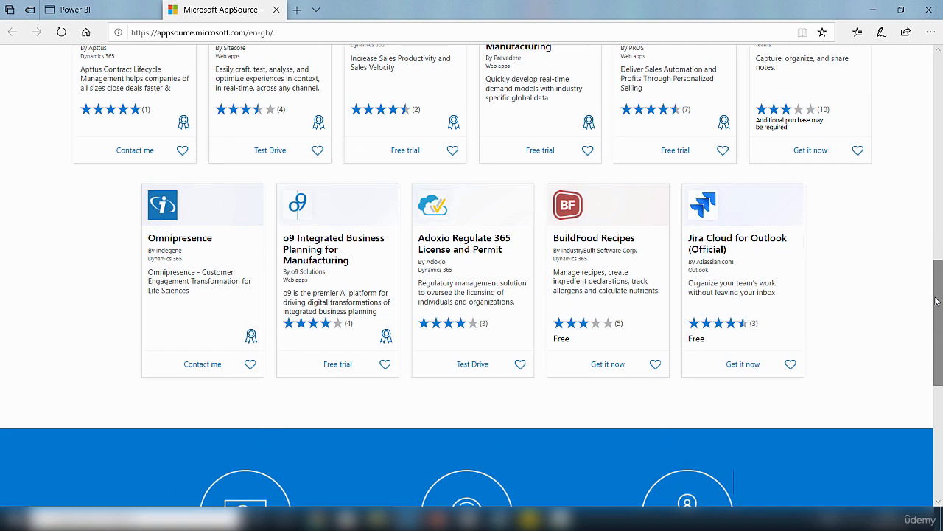
mouse_move(936, 280)
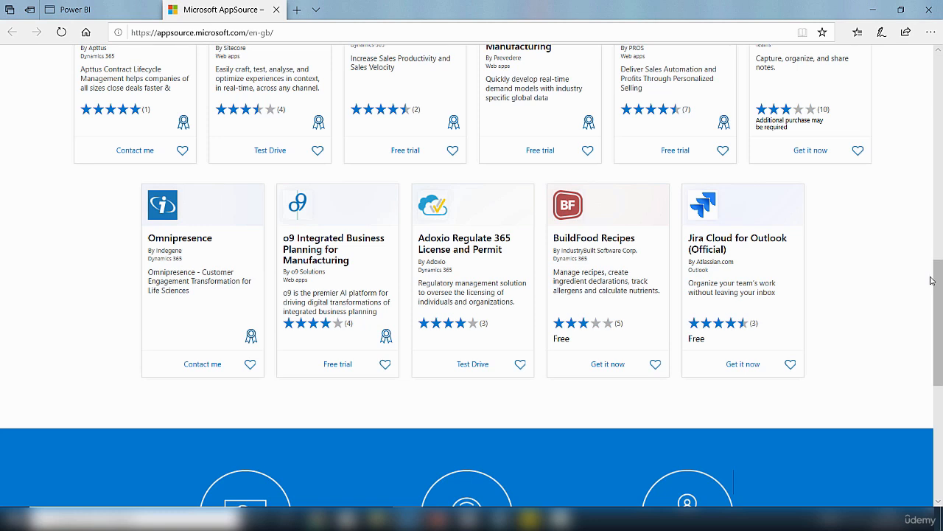
mouse_move(909, 285)
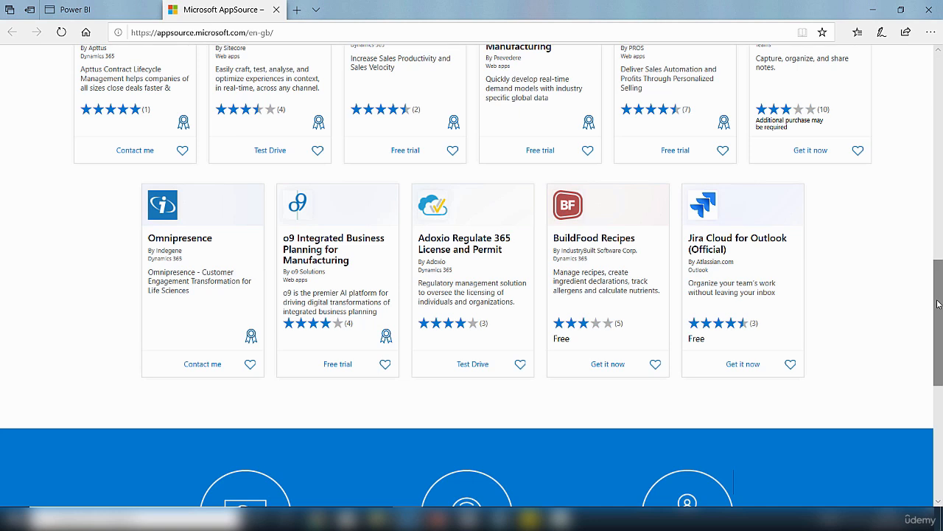
Step: Scroll up to the AppSource search box and category, industry and product filters
scroll("up", 3)
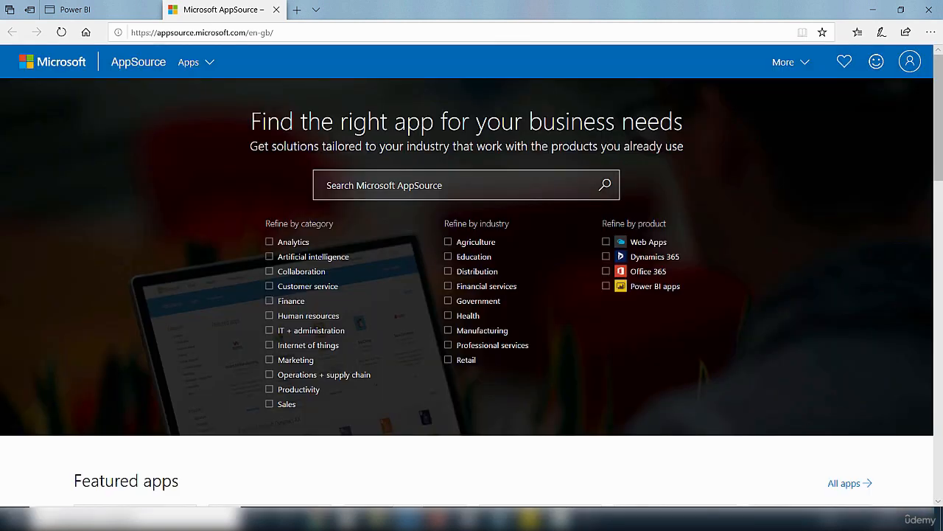